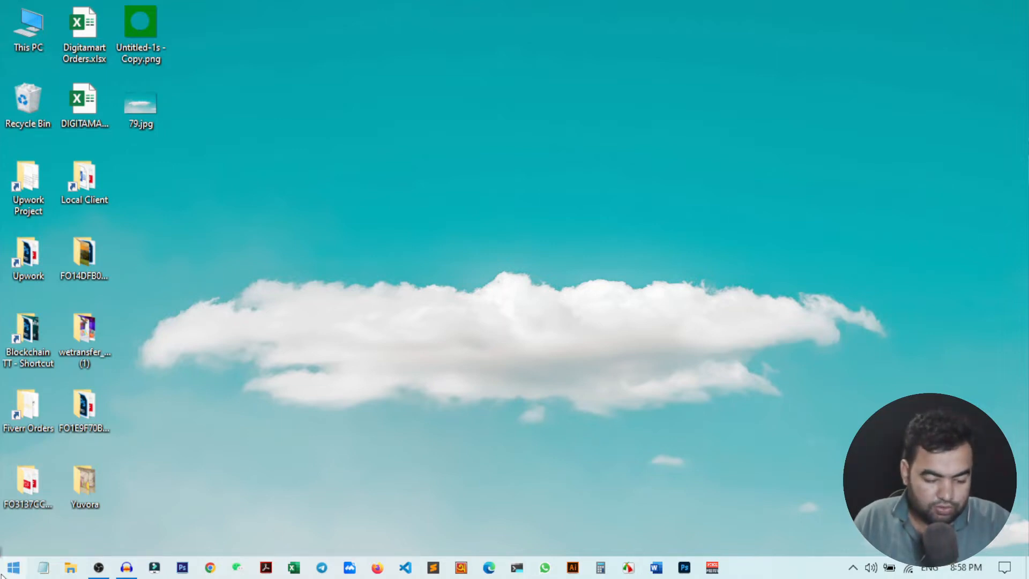
Search Windows Start for 'system' to find the System Configuration tool
left_click(12, 567)
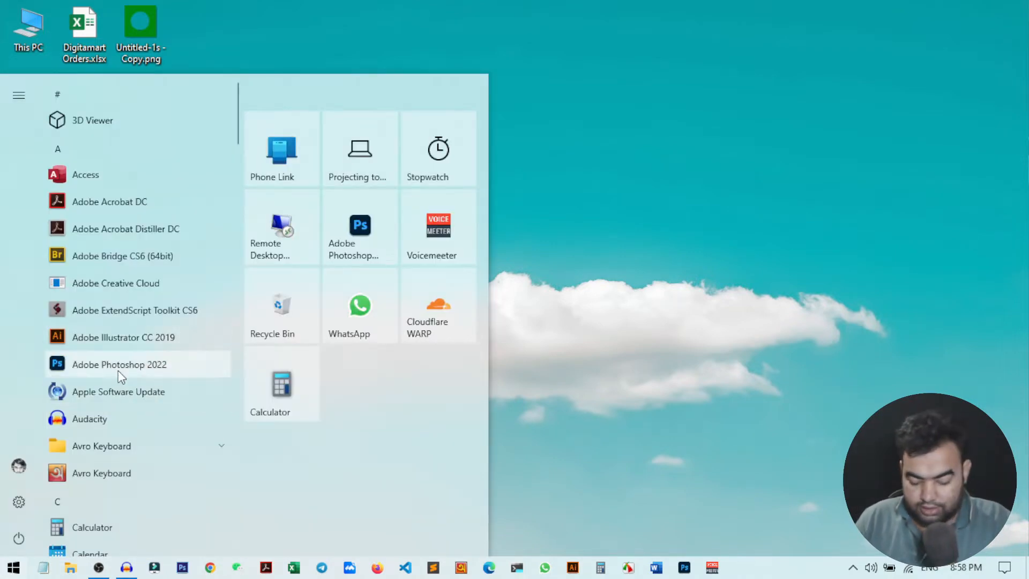
type("system")
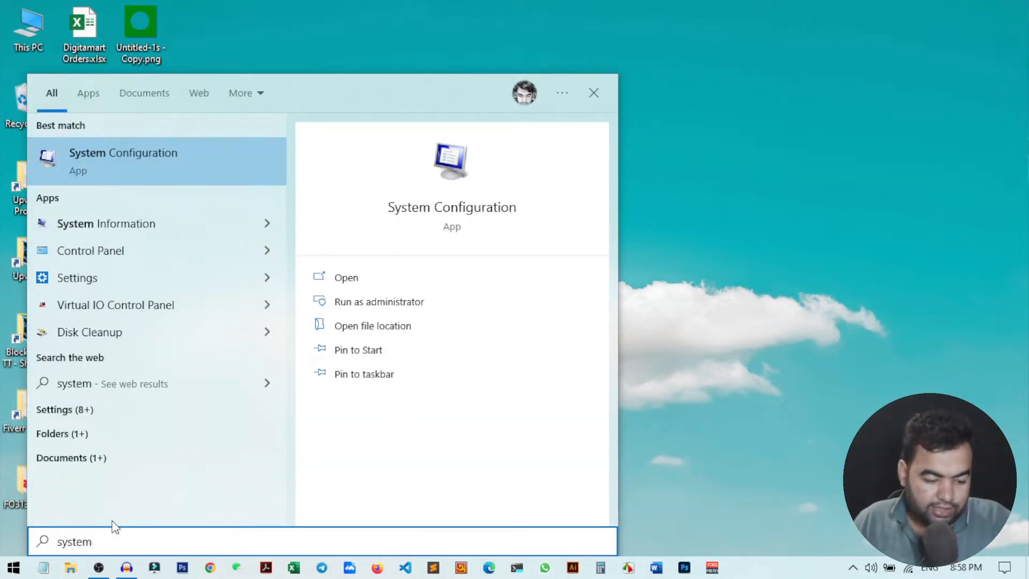
mouse_move(160, 223)
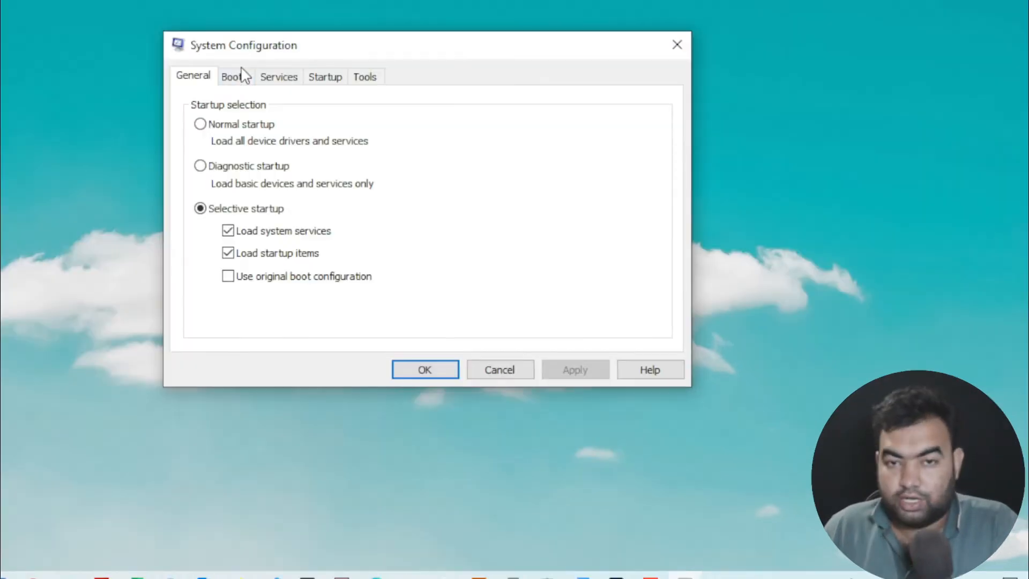
View the Boot entries and inspect the Windows 10 entries on C: and F:
left_click(232, 76)
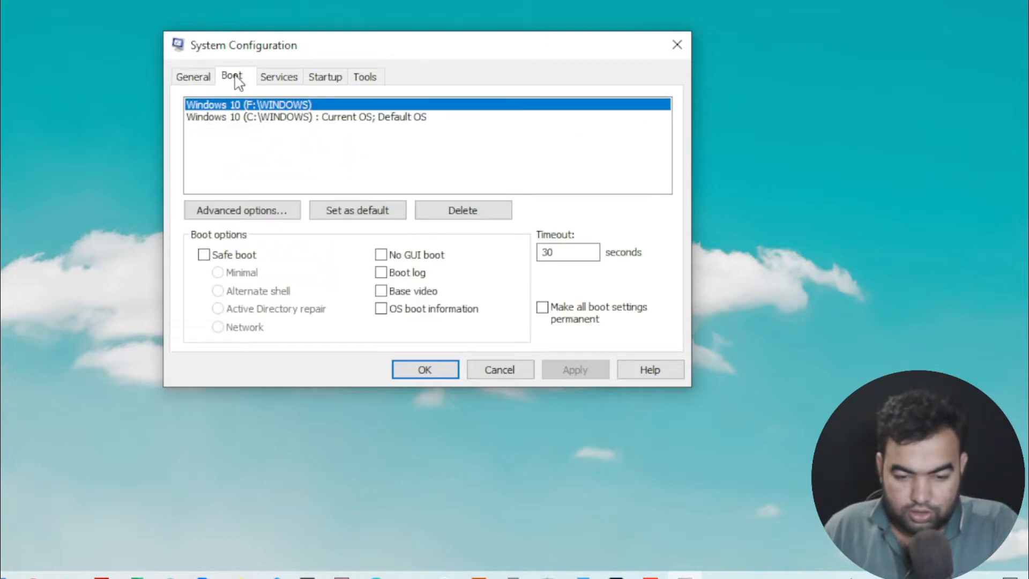
mouse_move(338, 126)
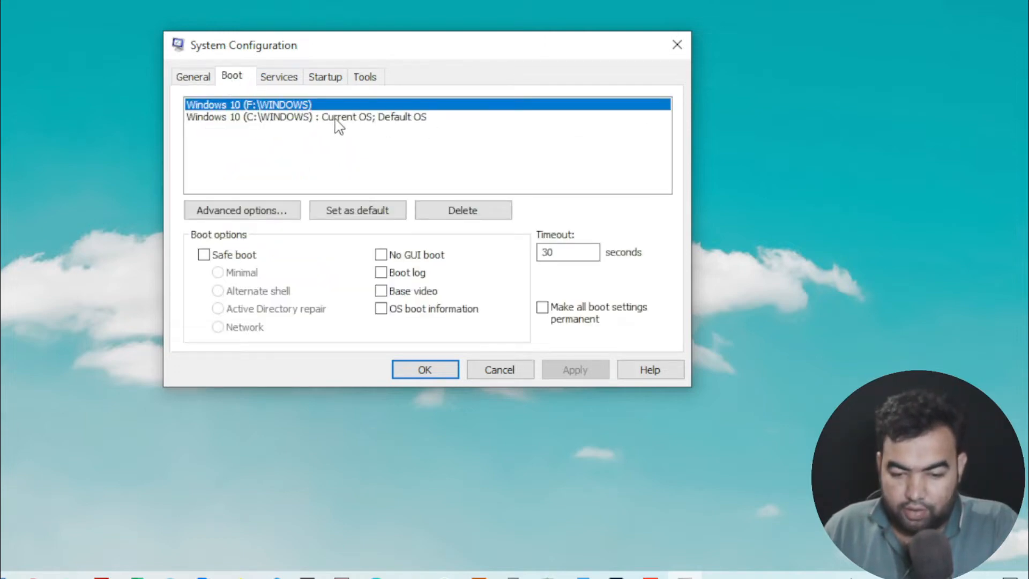
left_click(306, 117)
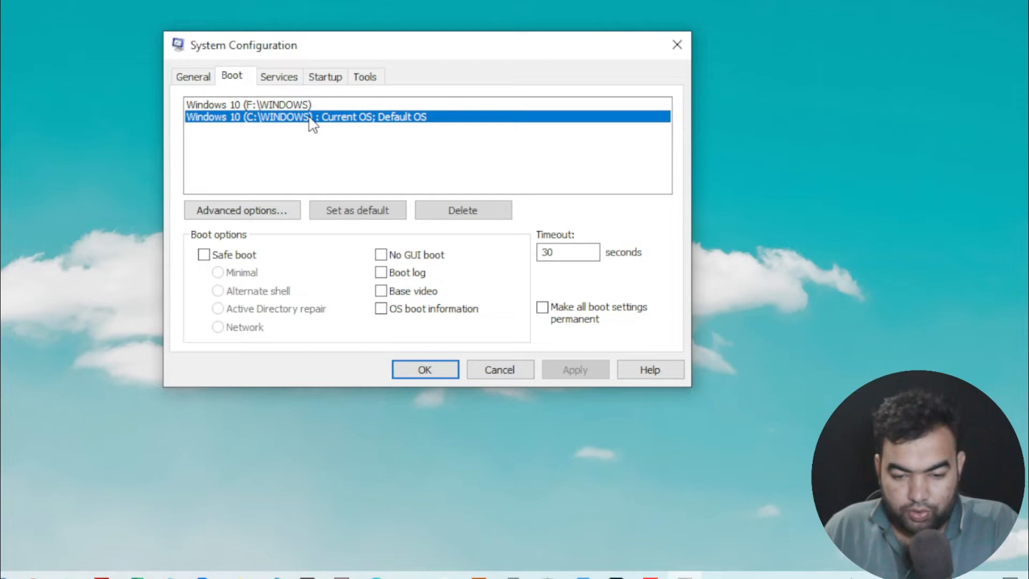
left_click(249, 104)
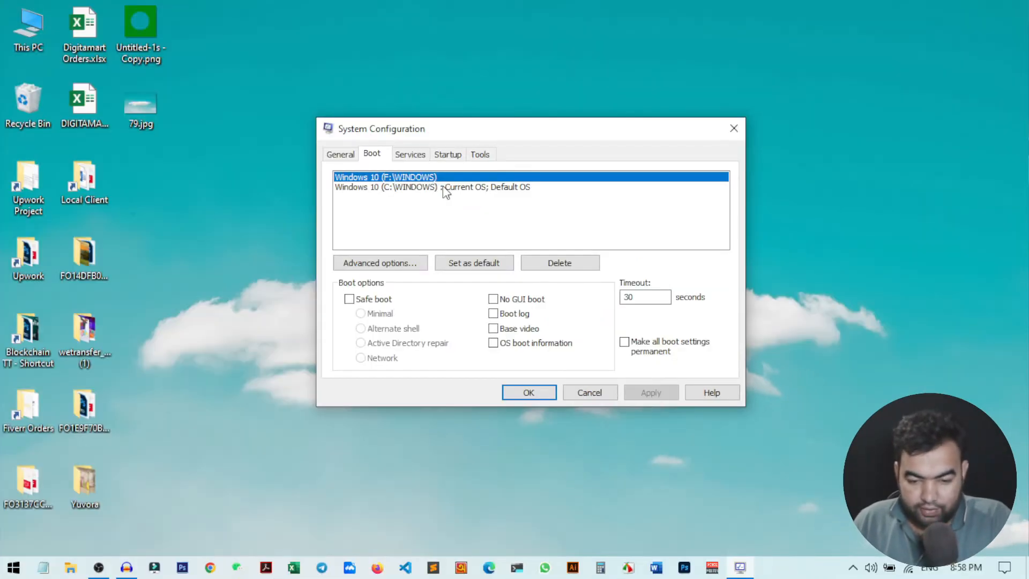
left_click(432, 187)
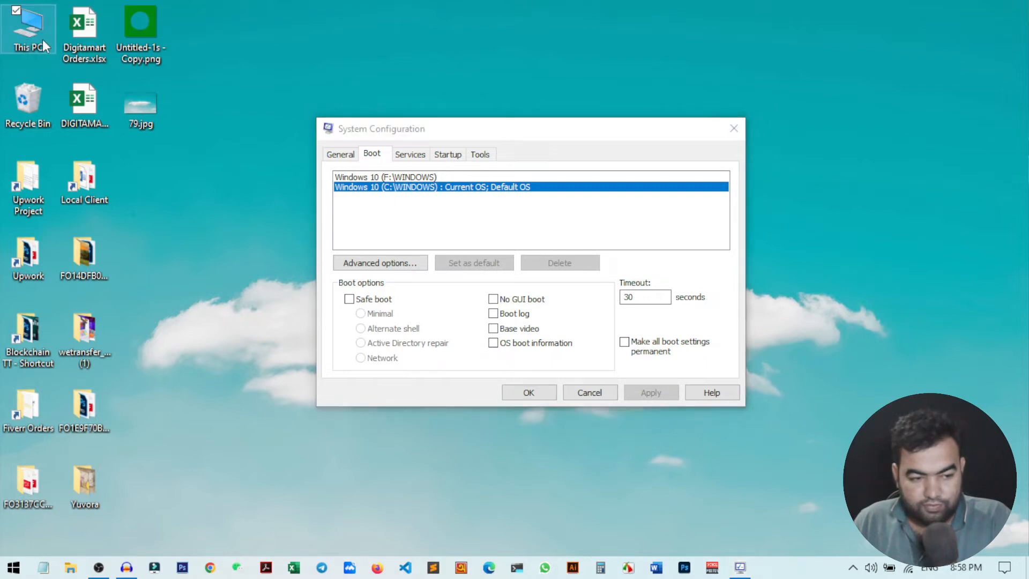
mouse_move(46, 104)
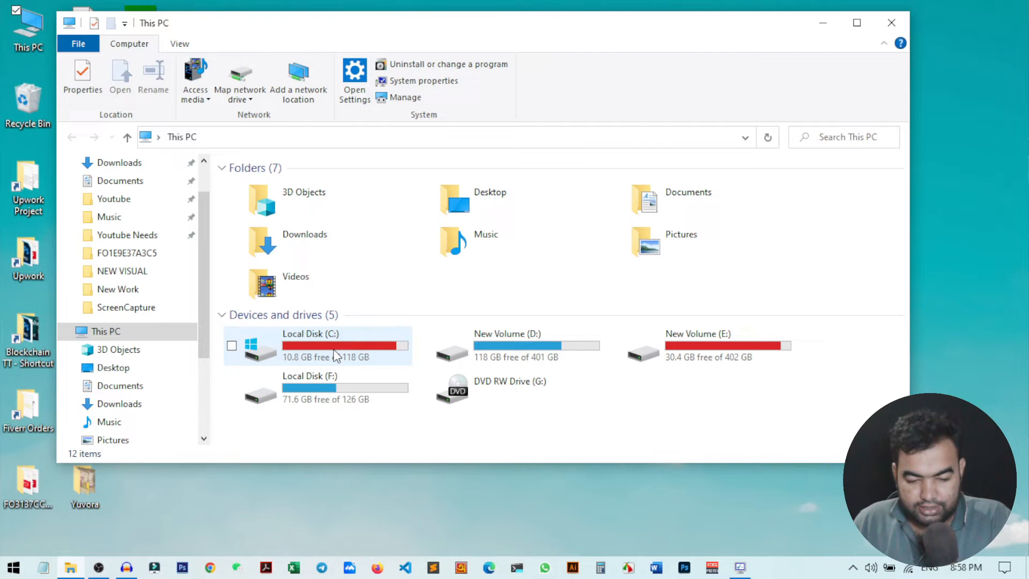
mouse_move(352, 399)
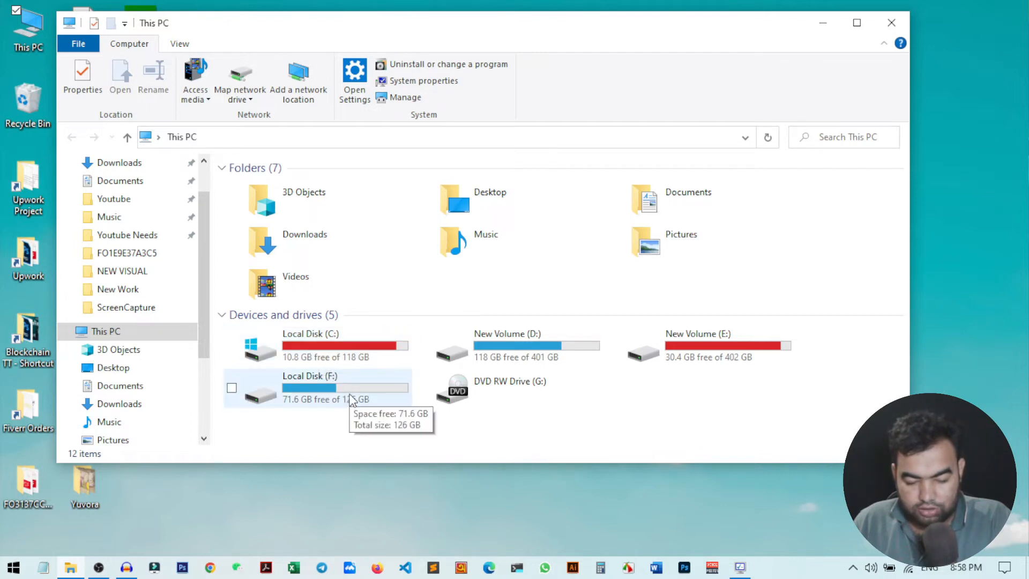
mouse_move(352, 395)
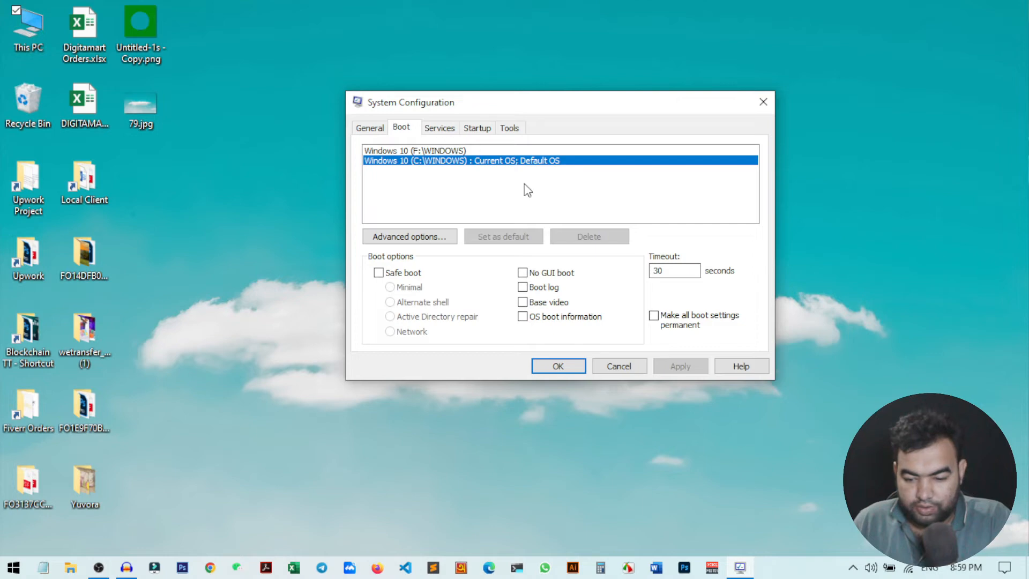
mouse_move(457, 172)
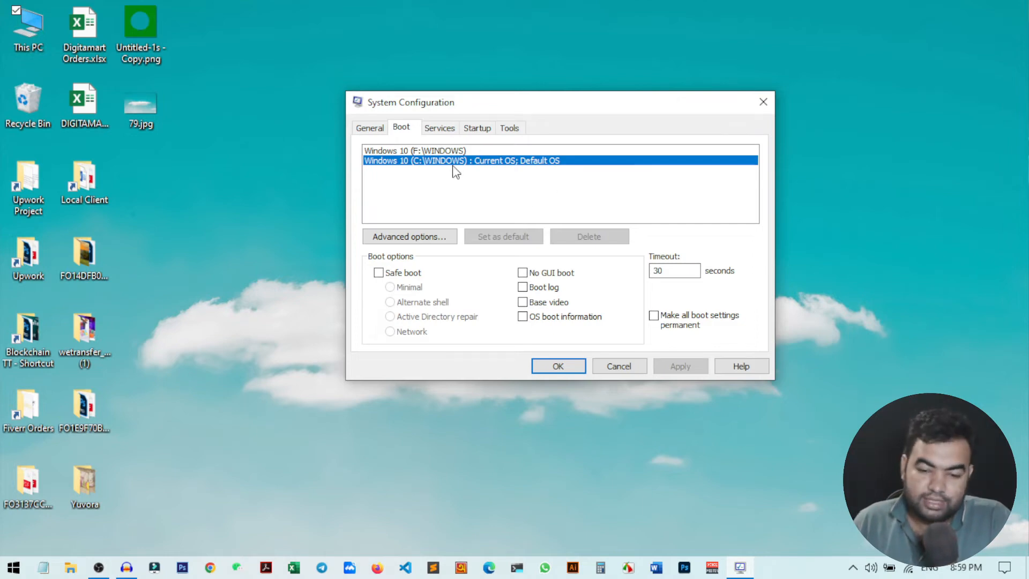
Delete the Windows 10 (F:\WINDOWS) boot entry, leaving only the C: entry
left_click(414, 151)
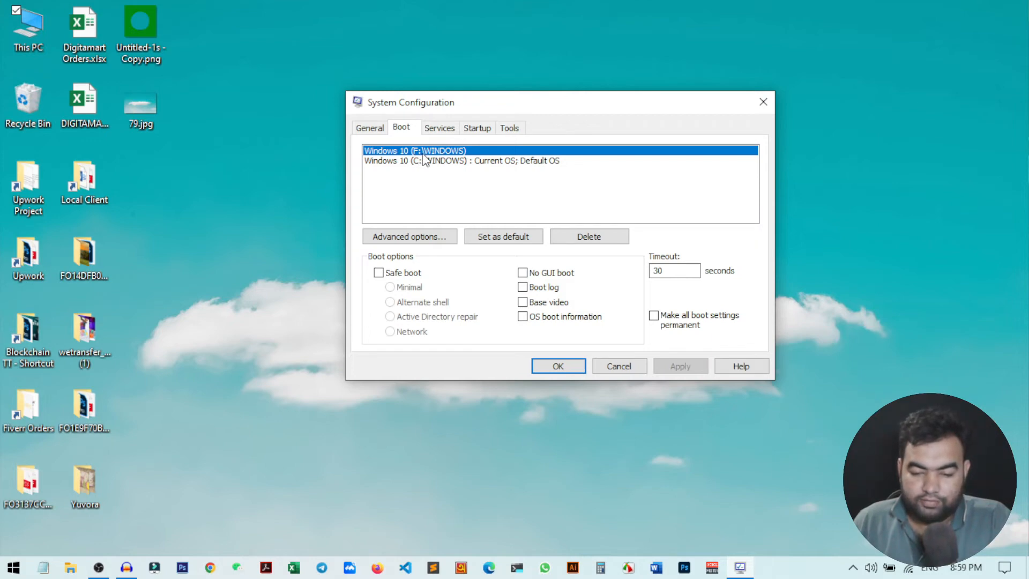
mouse_move(441, 165)
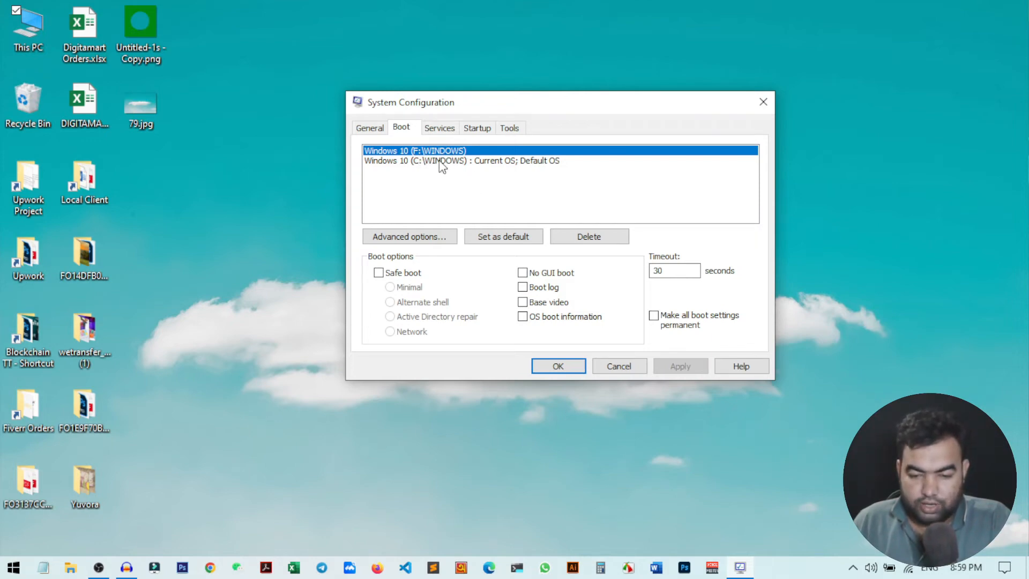
mouse_move(604, 230)
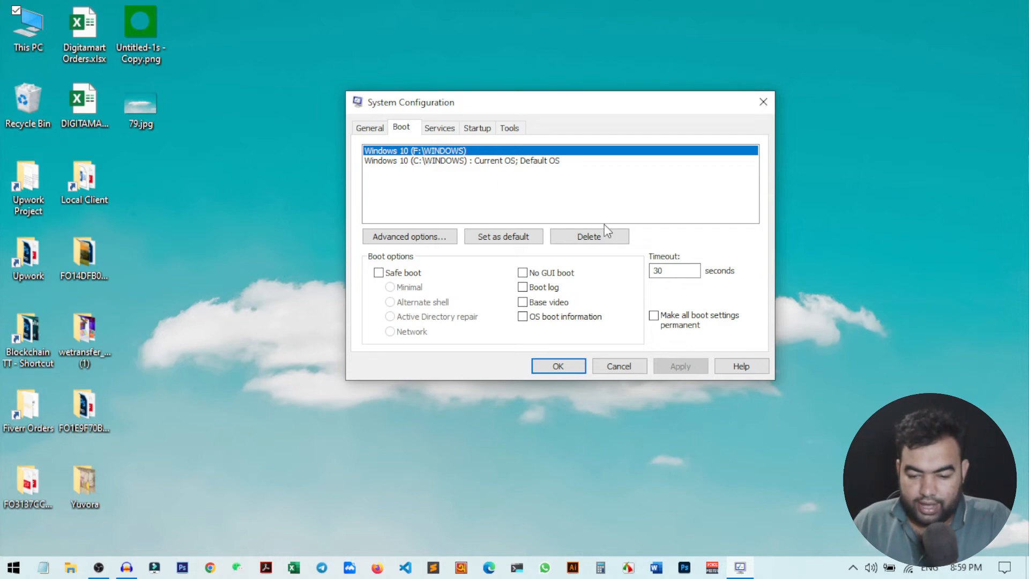
left_click(589, 236)
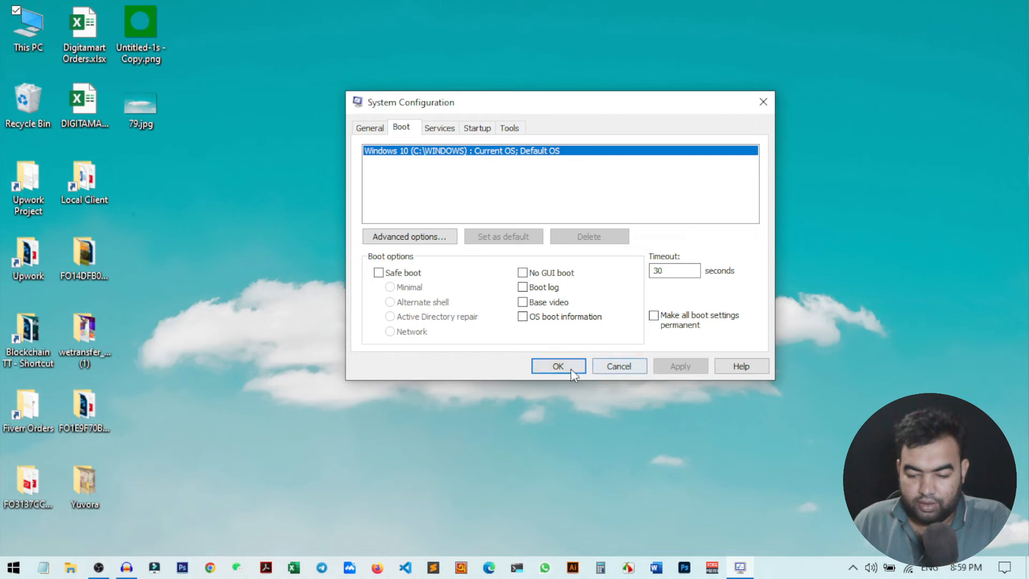
Confirm the boot settings change with OK
left_click(558, 367)
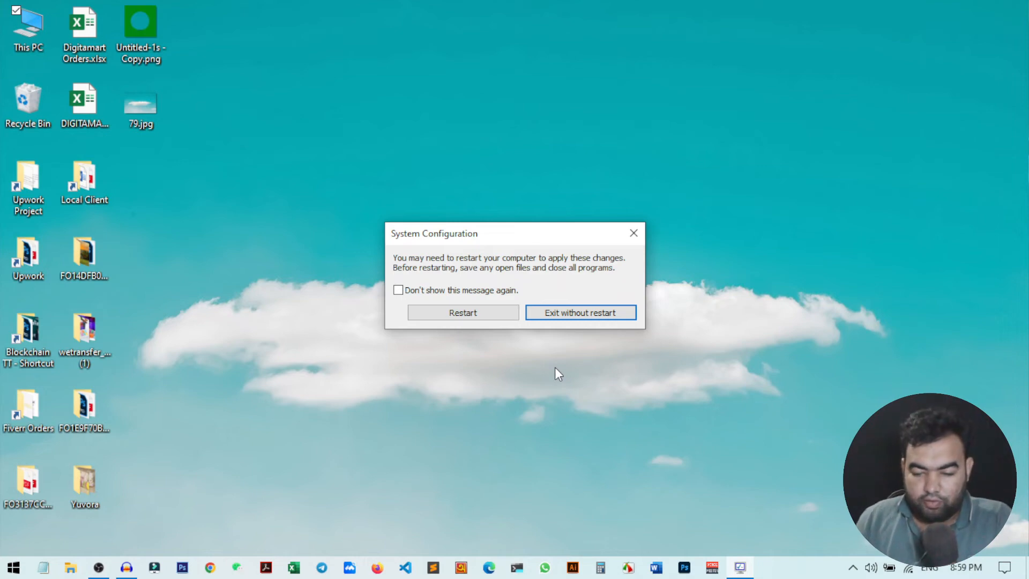
mouse_move(610, 321)
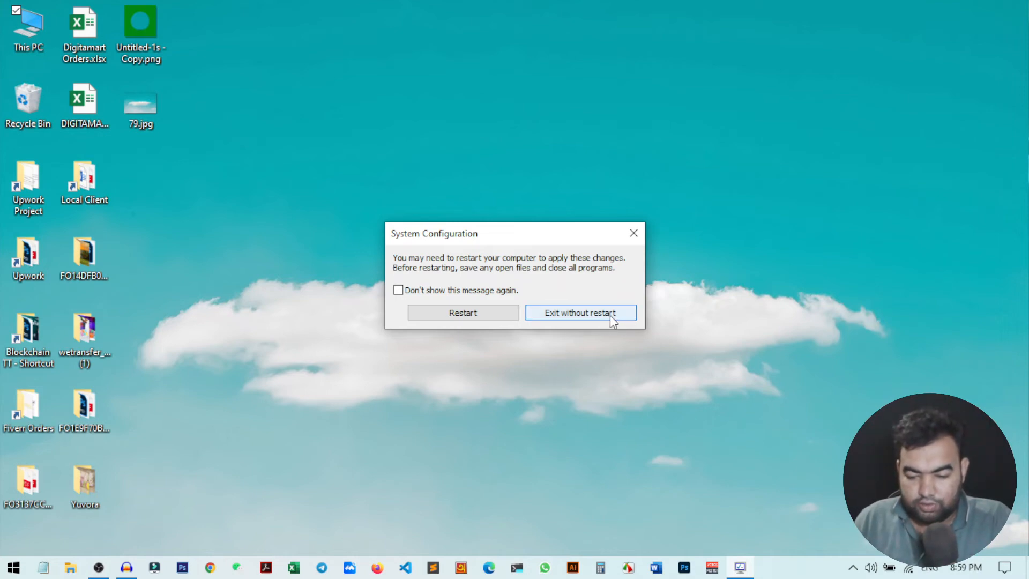